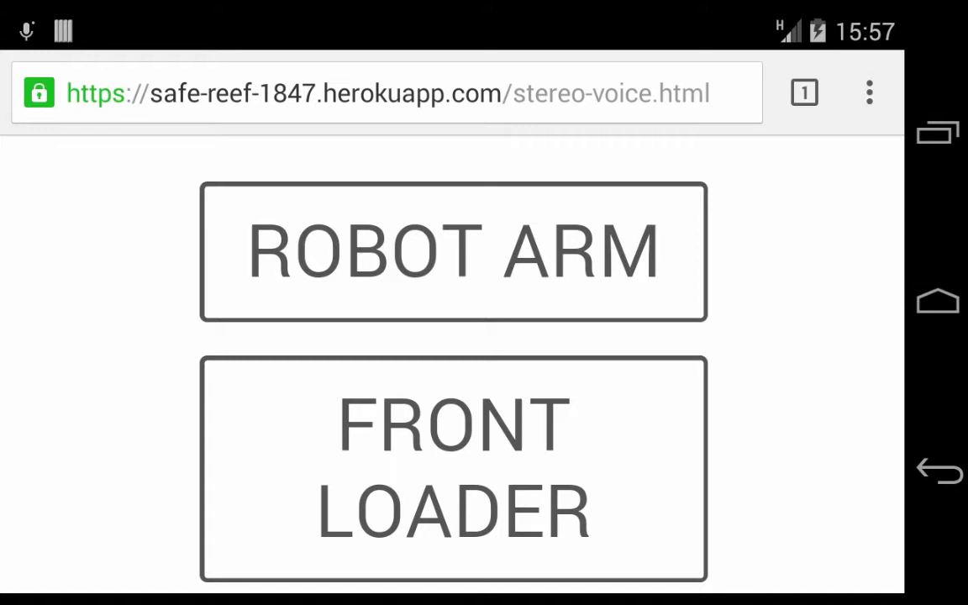
# Launch the ROBOT ARM control mode so the stereo-voice app goes fullscreen
pyautogui.click(454, 252)
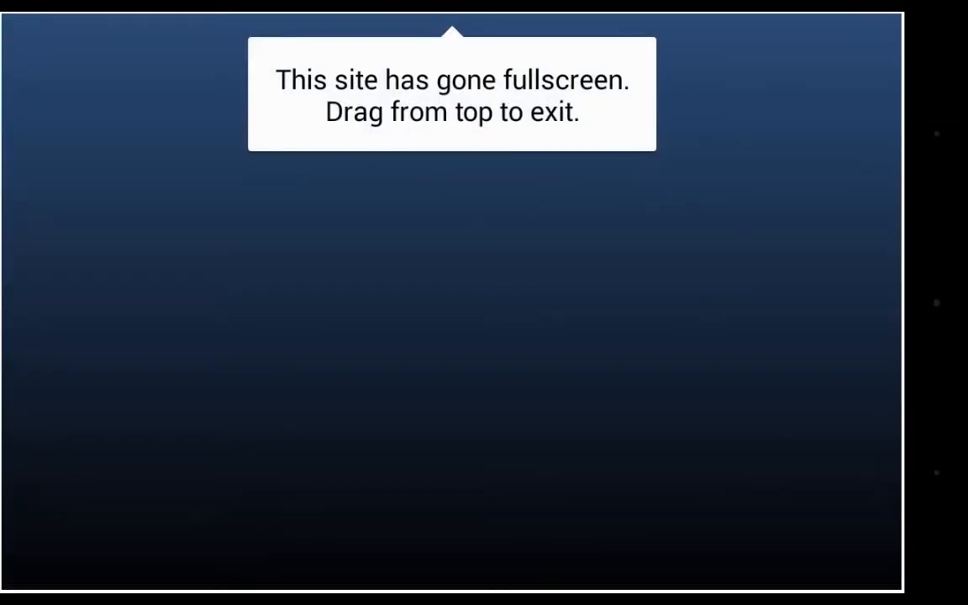